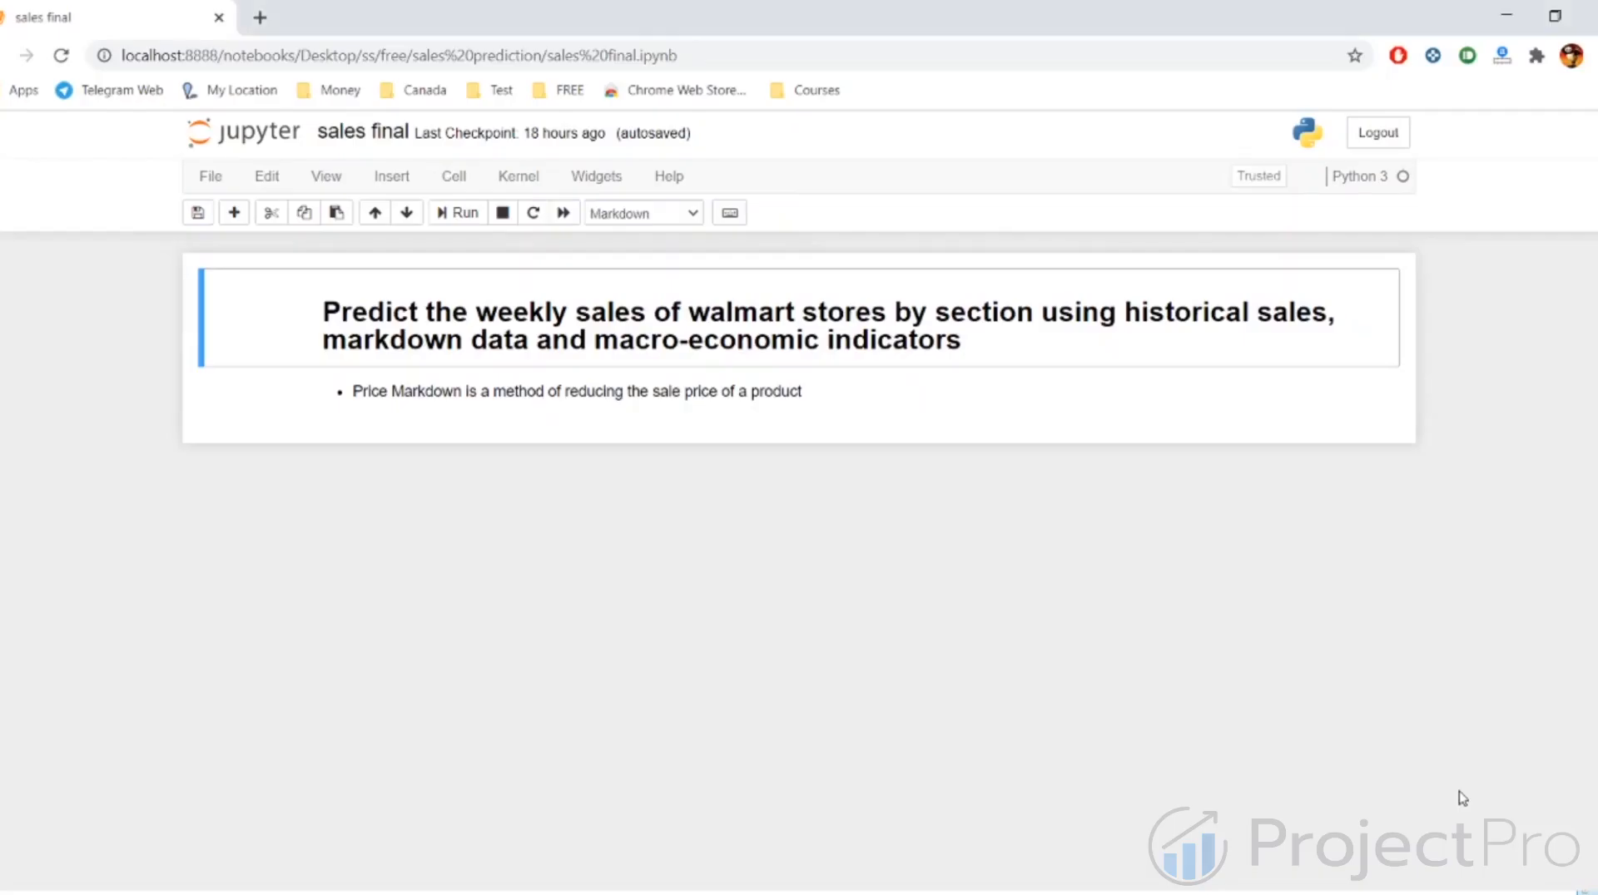
mouse_move(1324, 606)
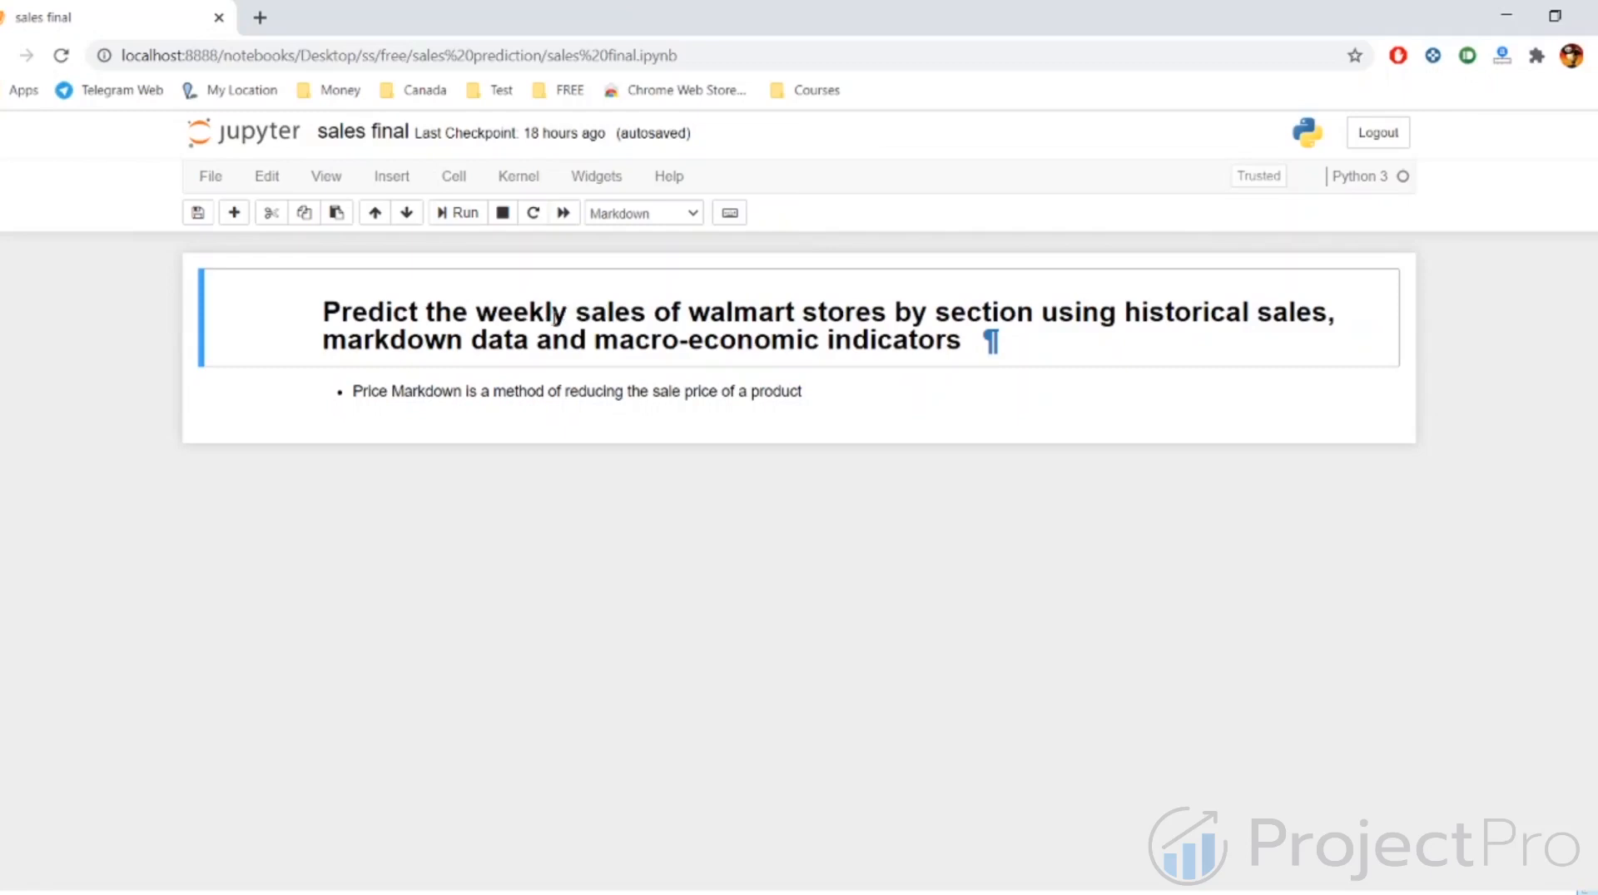
mouse_move(578, 320)
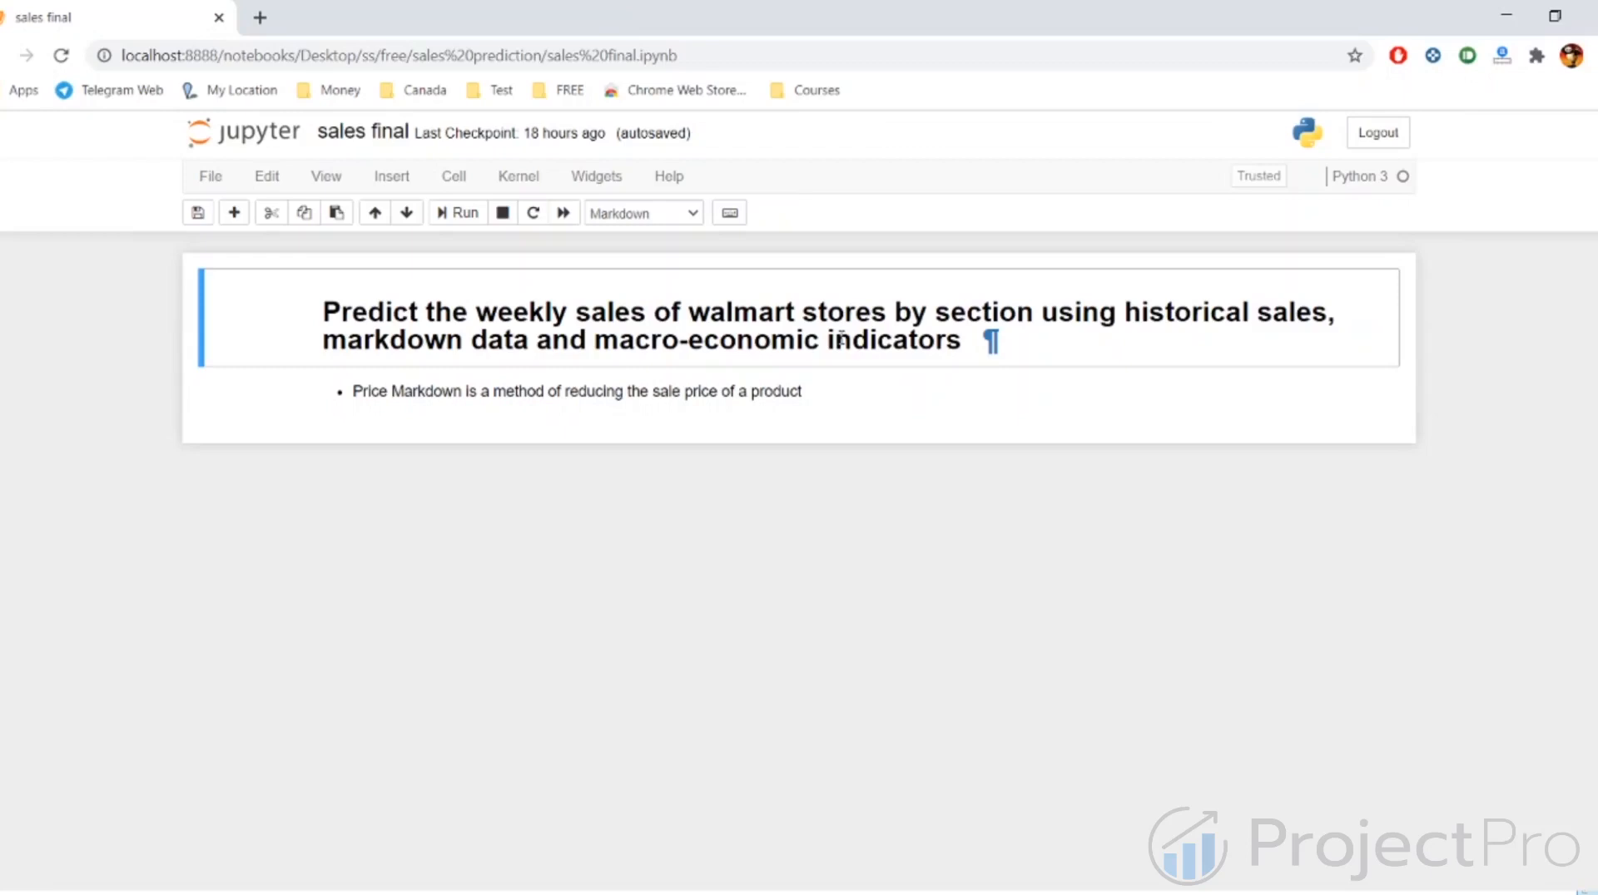
mouse_move(892, 389)
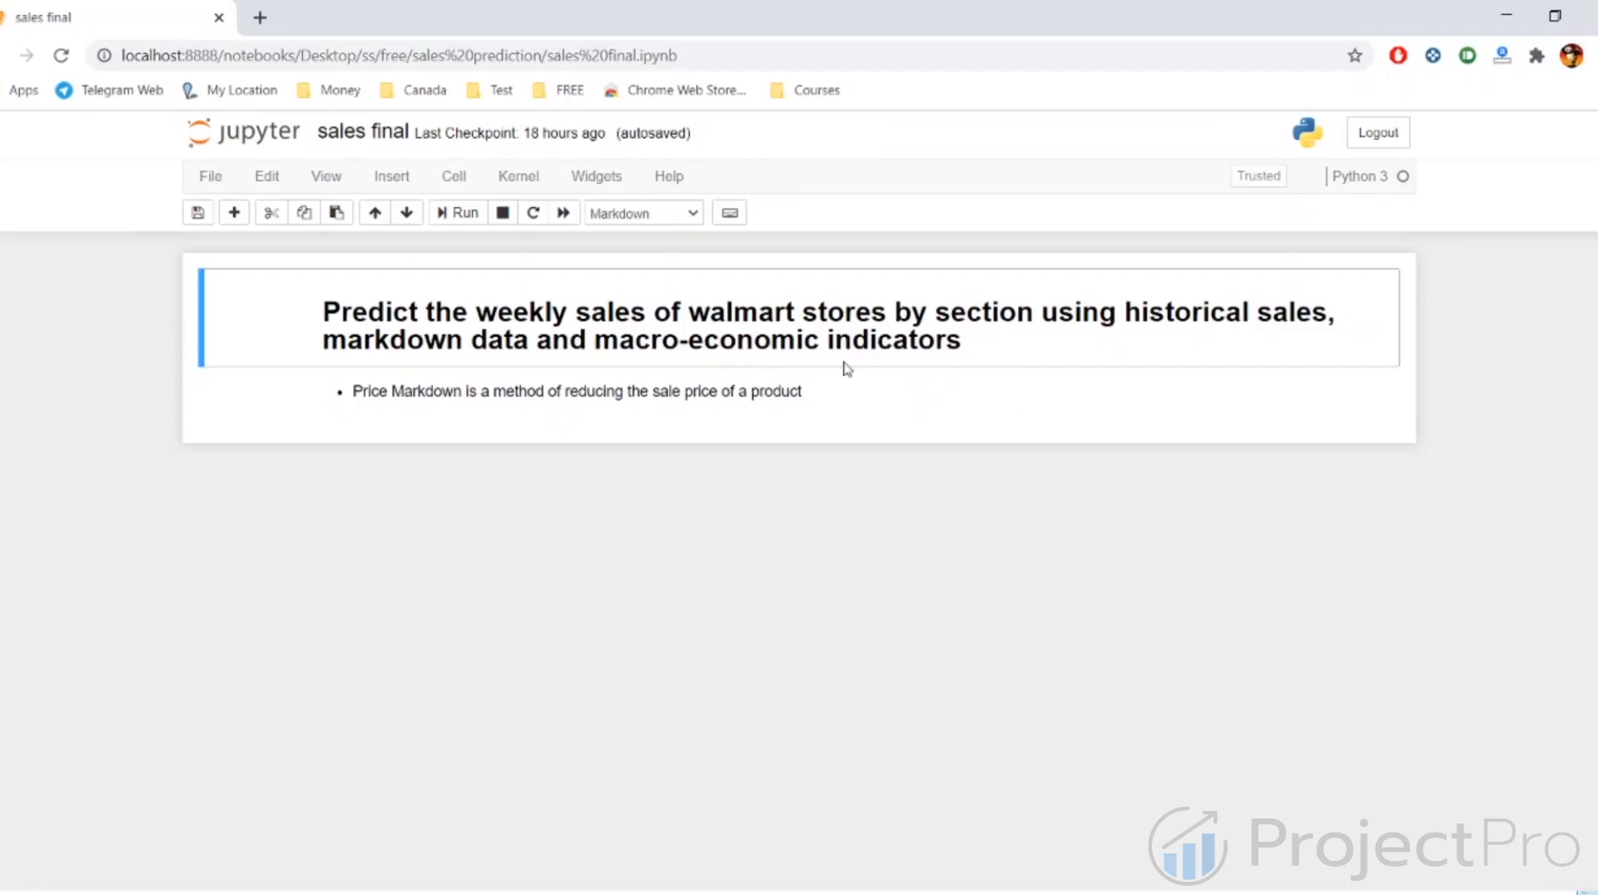
mouse_move(860, 366)
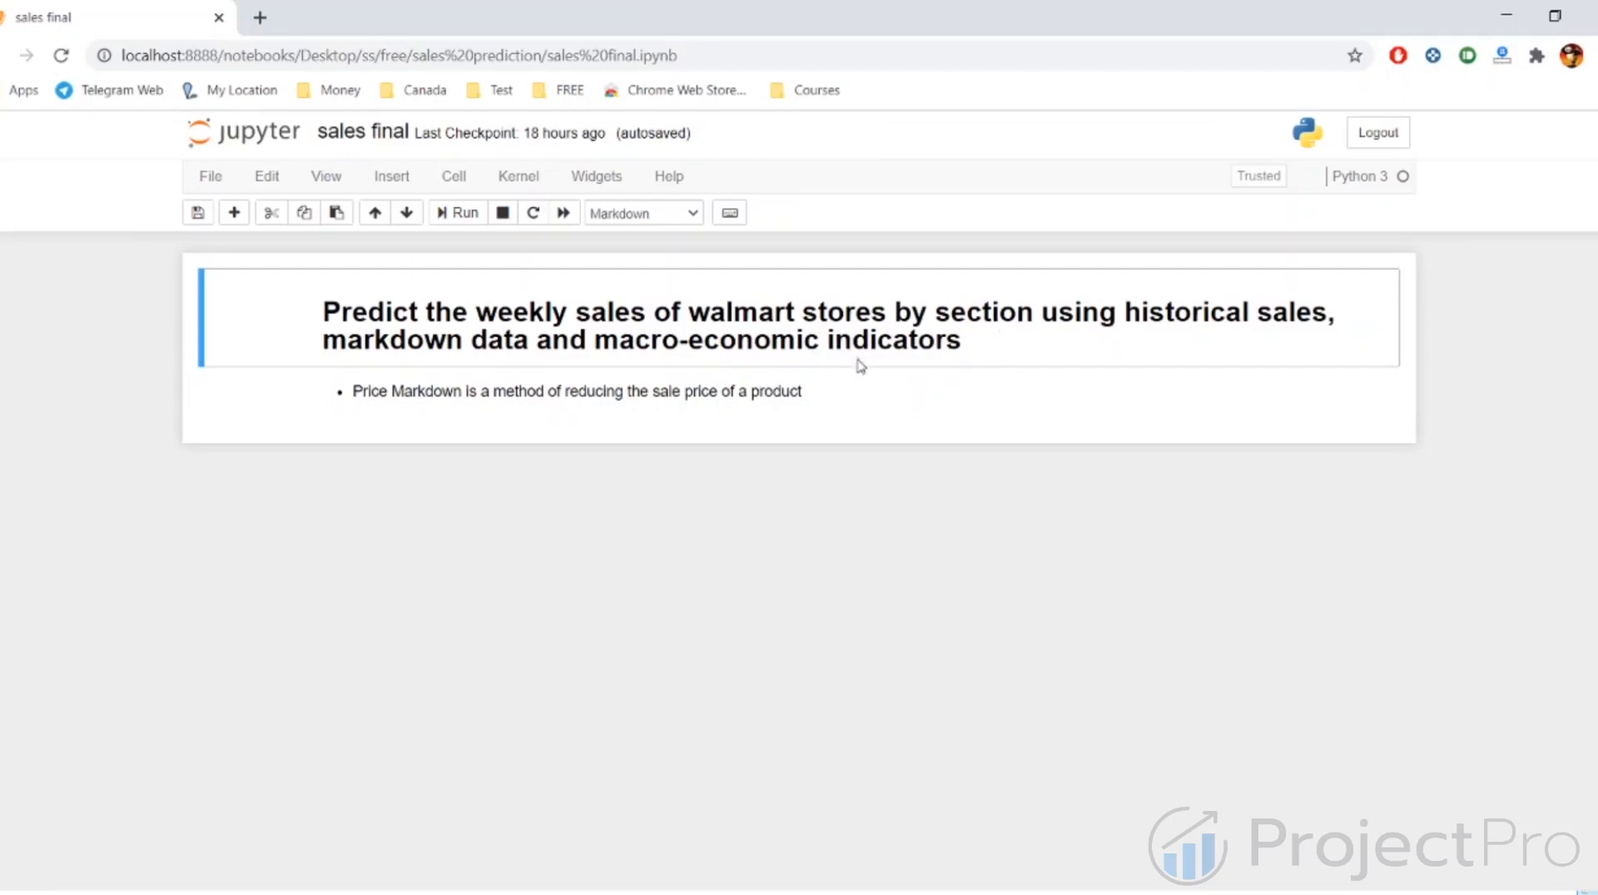
mouse_move(860, 380)
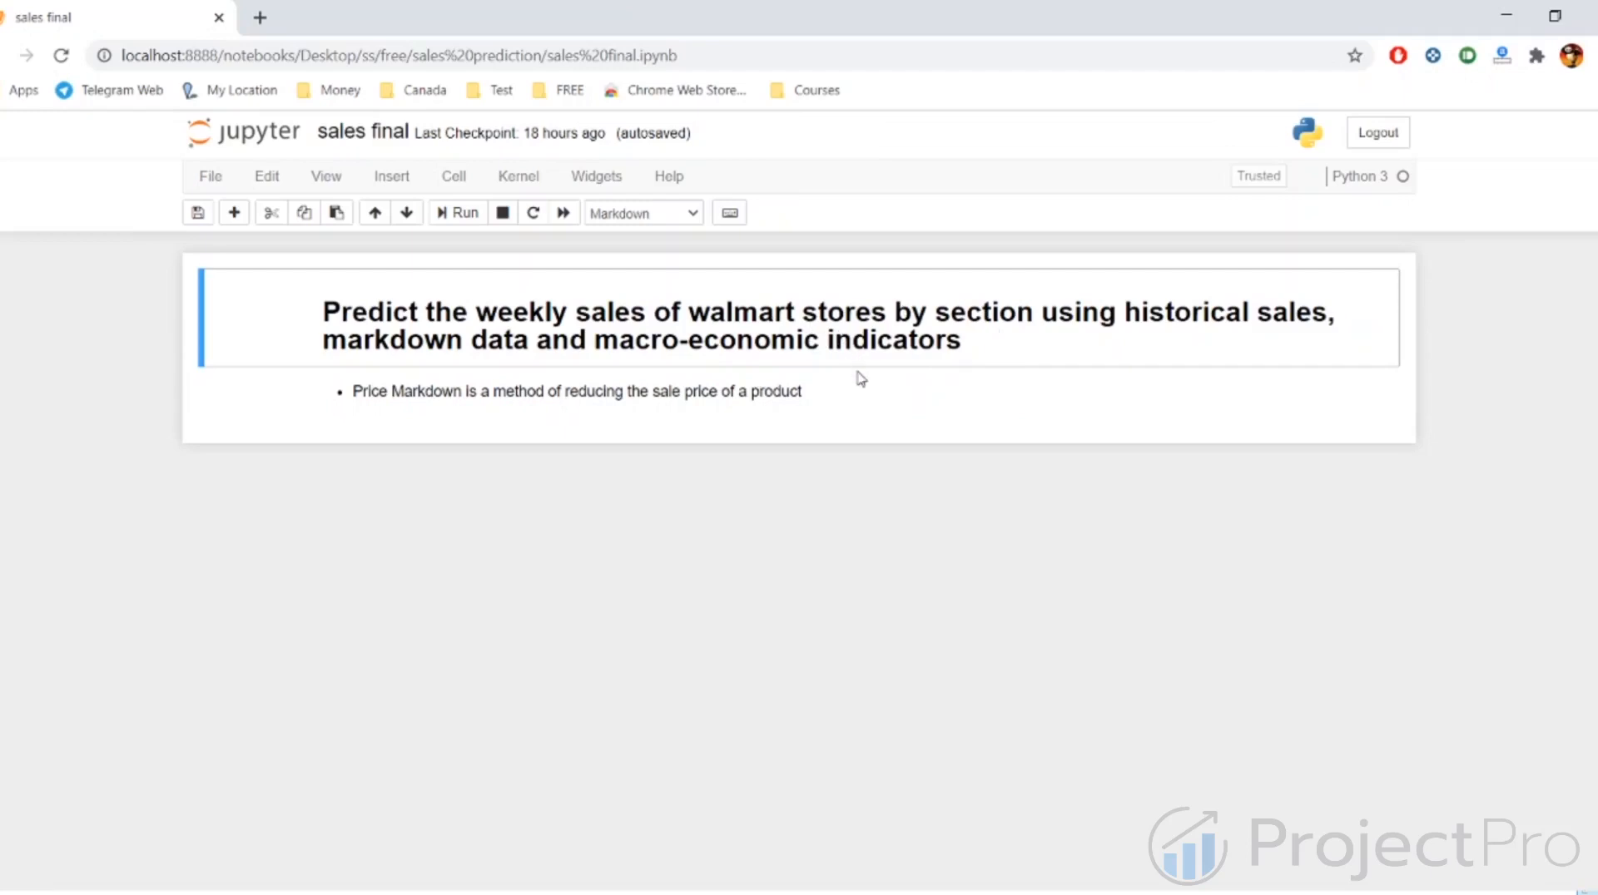